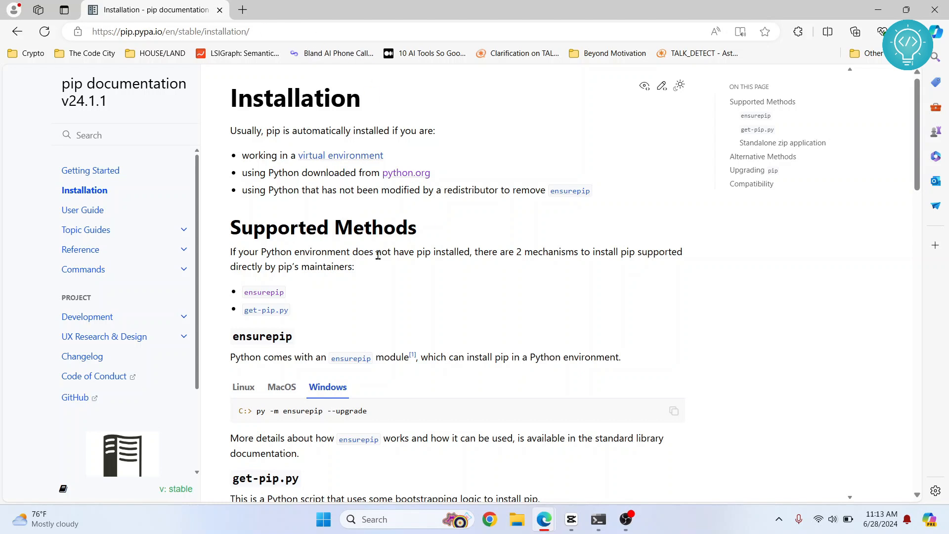
Step: Scroll to the get-pip.py section and show its Windows commands
{"action": "scroll", "scroll_direction": "down", "scroll_amount": 3}
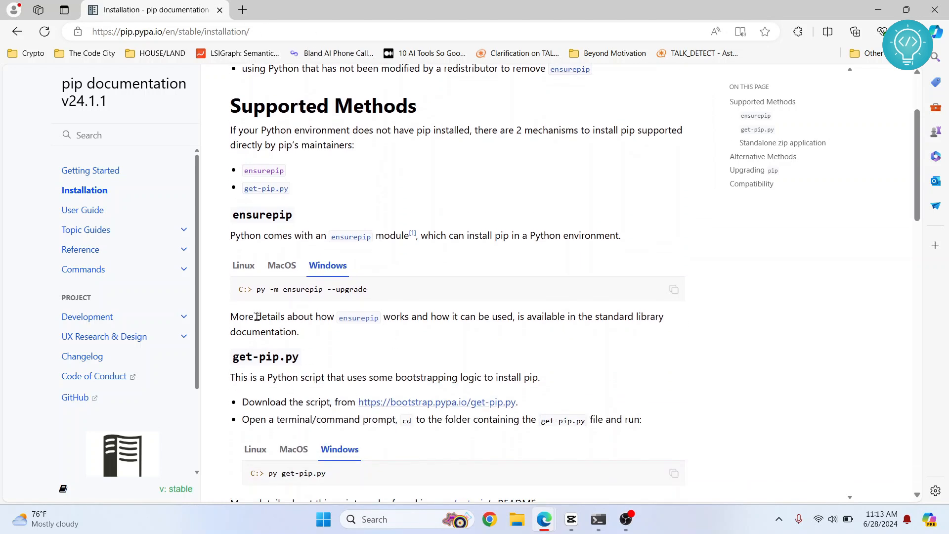
{"action": "scroll", "scroll_direction": "down", "scroll_amount": 3}
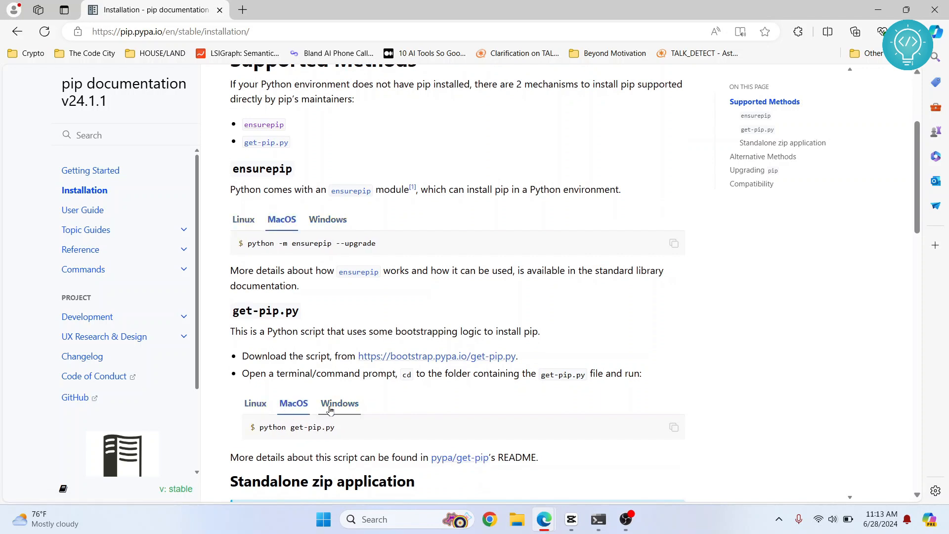
{"action": "left_click", "coordinate": [339, 403]}
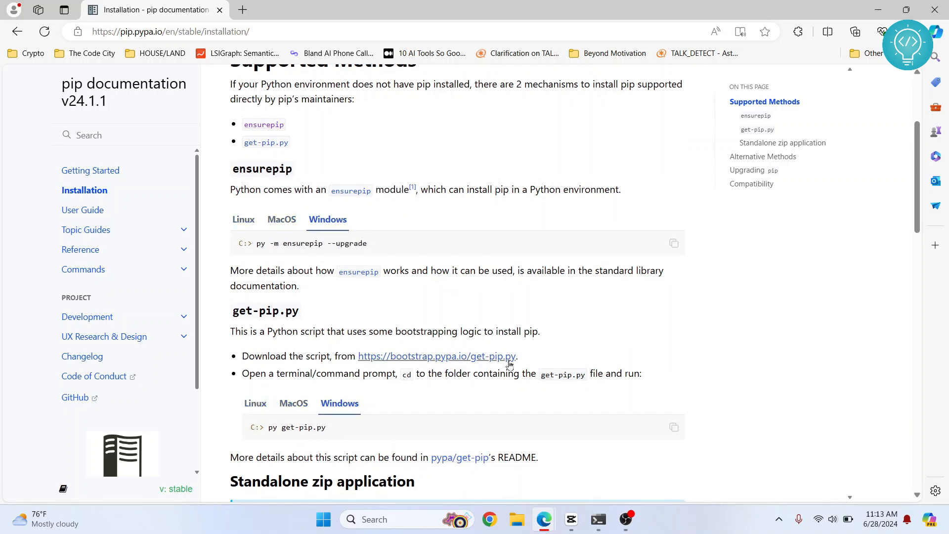
Step: Save the bootstrap.pypa.io/get-pip.py link as get-pip.py in Downloads
{"action": "right_click", "coordinate": [437, 356]}
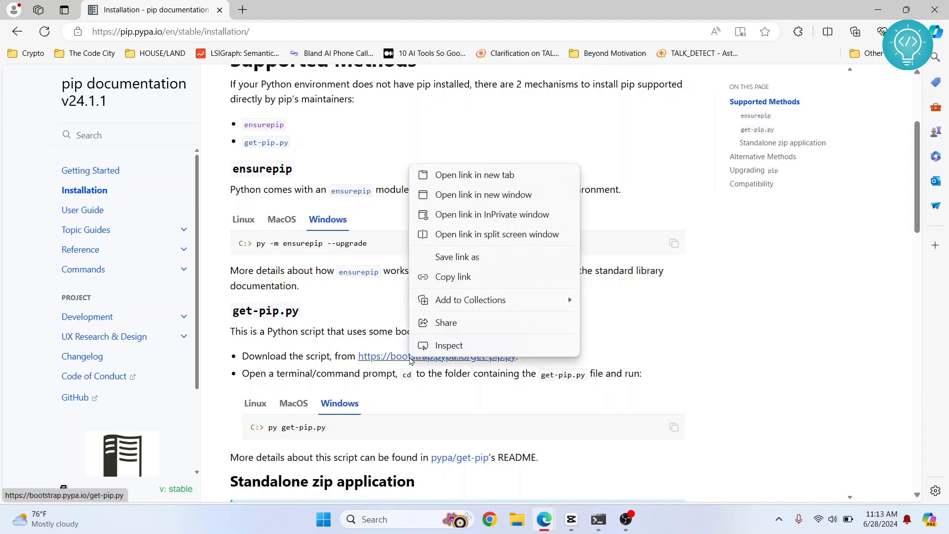
{"action": "left_click", "coordinate": [473, 260]}
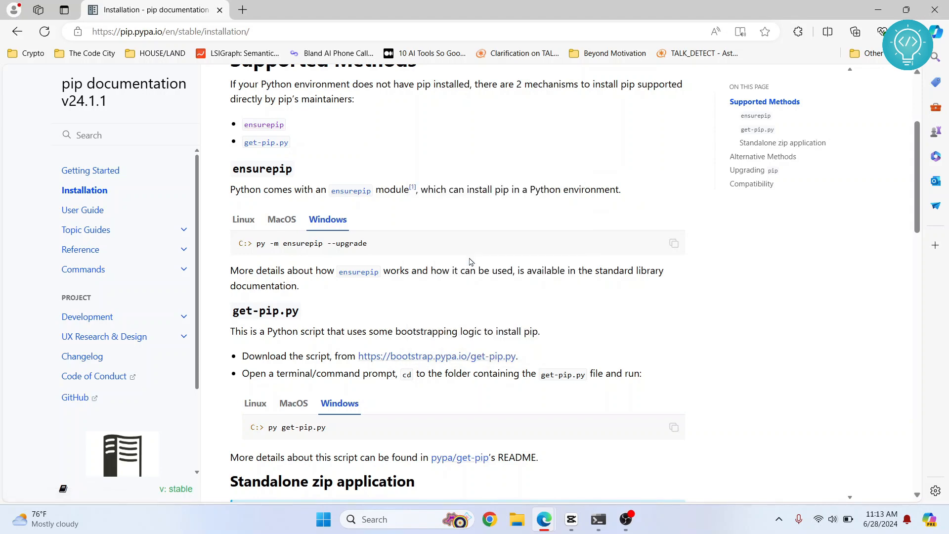
{"action": "left_click", "coordinate": [437, 356]}
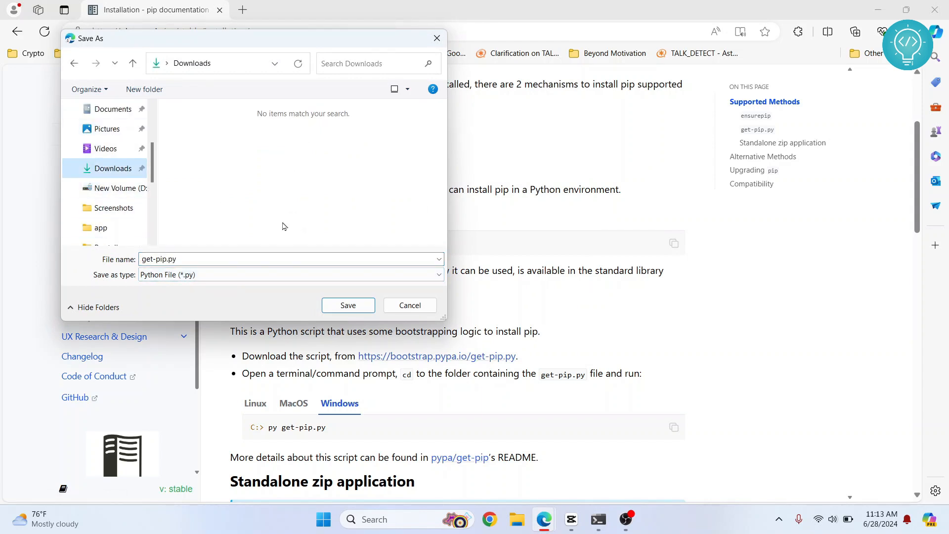
{"action": "left_click", "coordinate": [410, 305]}
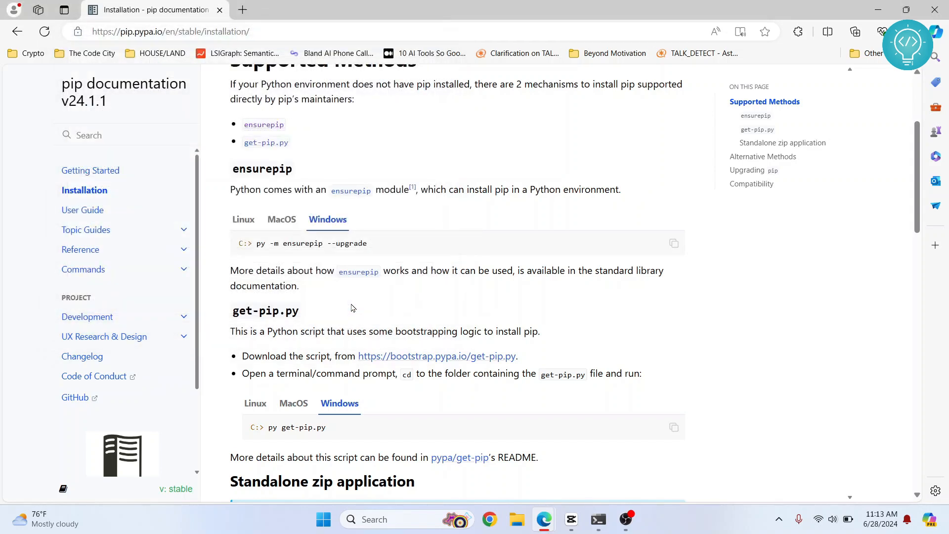
{"action": "left_click", "coordinate": [854, 31]}
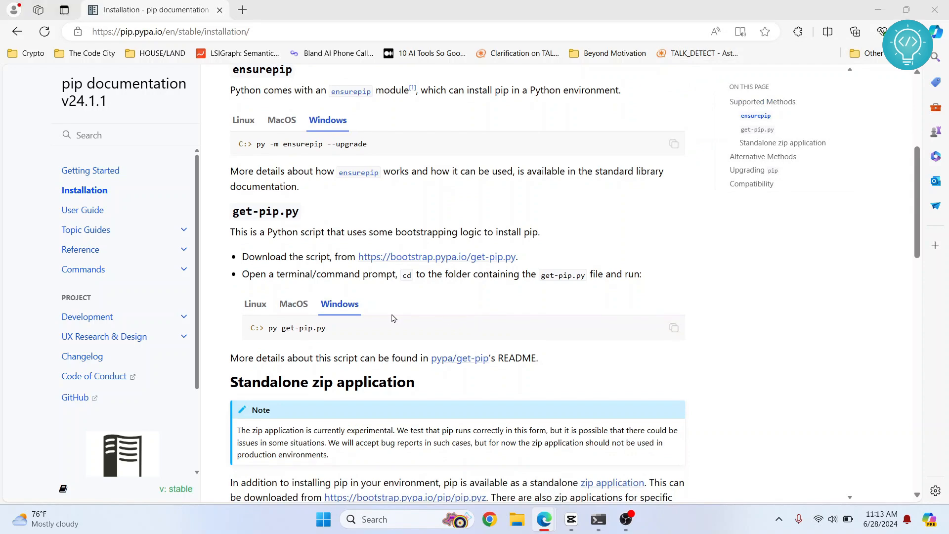
Step: Open Downloads in File Explorer and select the saved get-pip.py file
{"action": "left_click", "coordinate": [515, 519]}
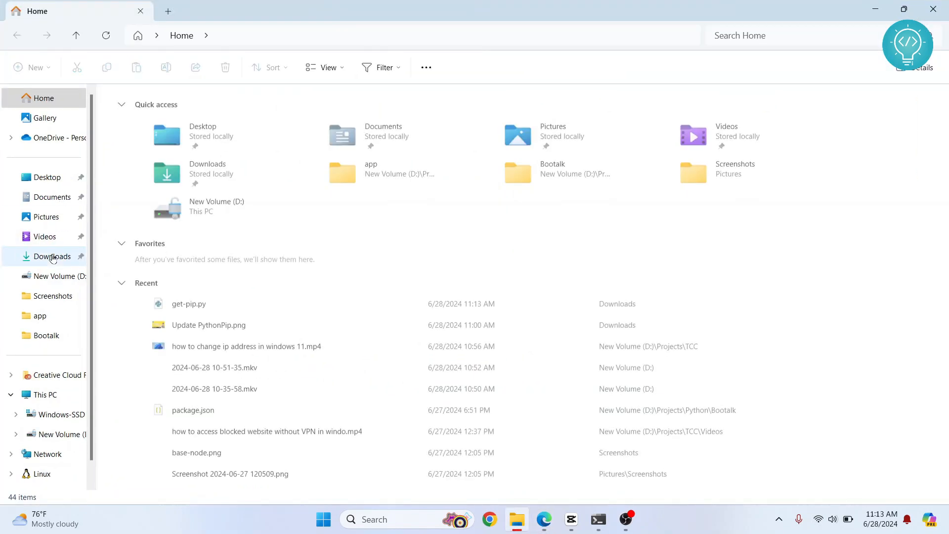
{"action": "left_click", "coordinate": [52, 257]}
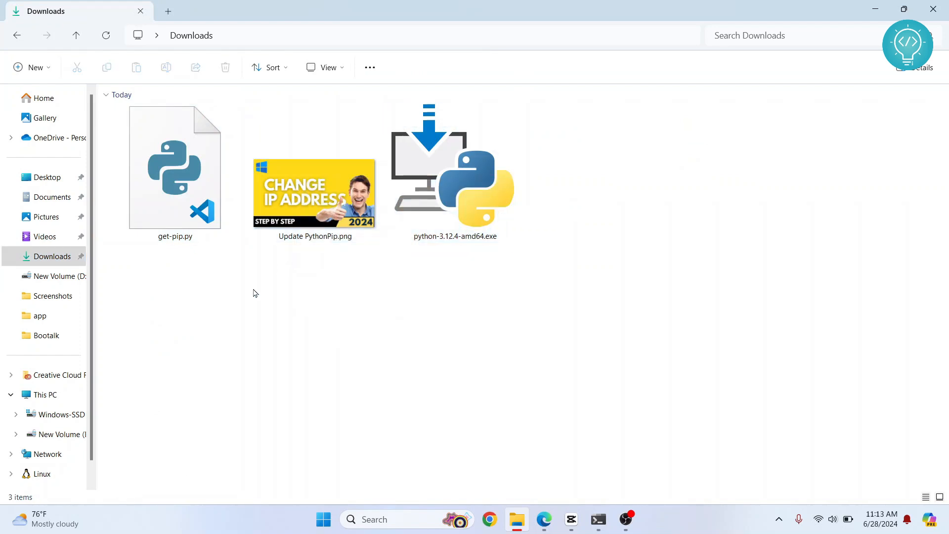
{"action": "mouse_move", "coordinate": [241, 310]}
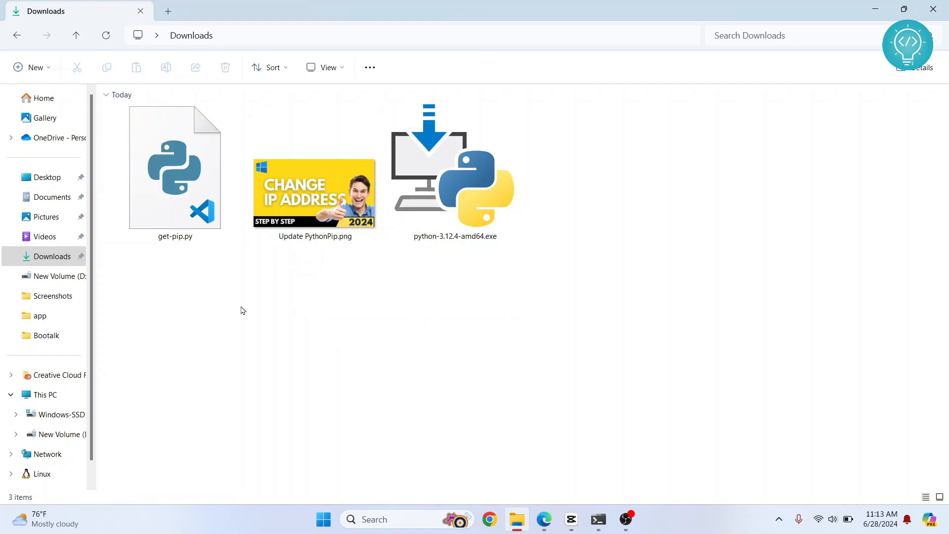
{"action": "left_click", "coordinate": [175, 168]}
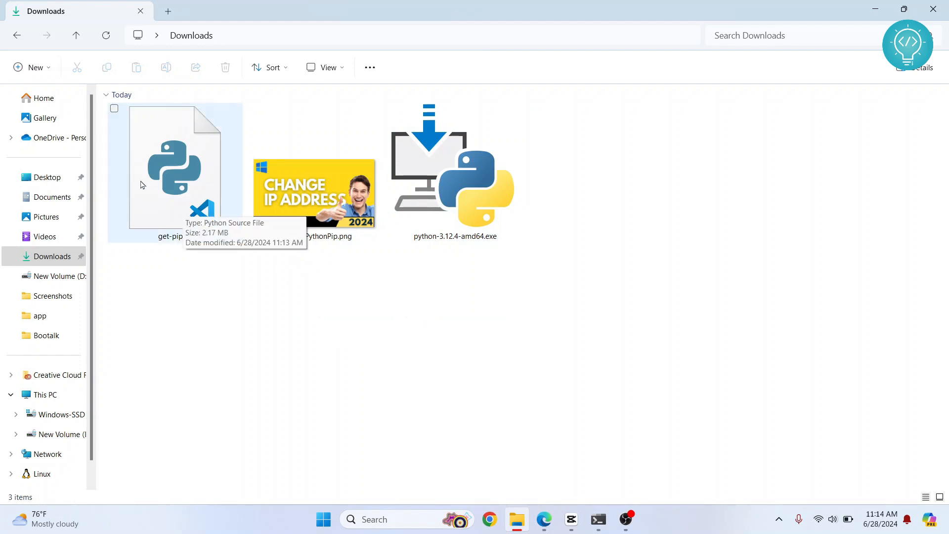
{"action": "left_click", "coordinate": [175, 170]}
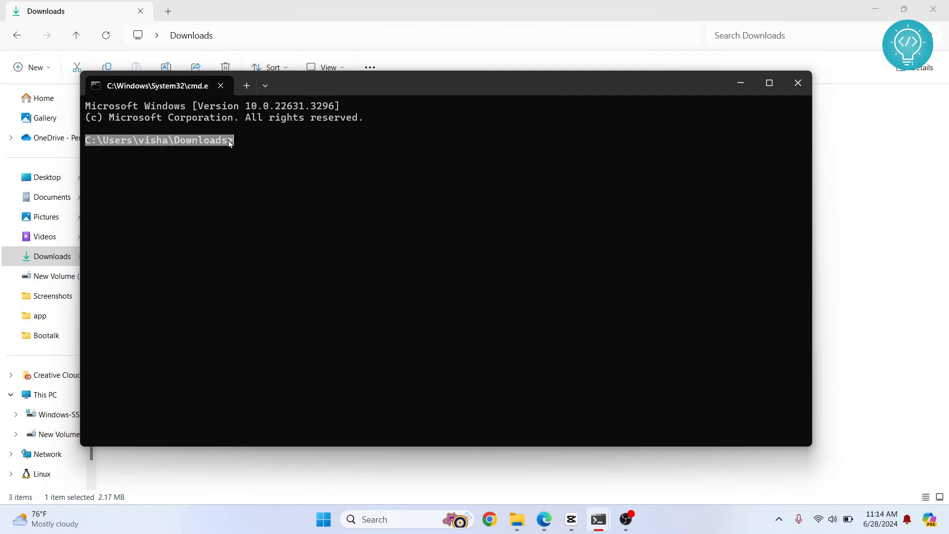
Step: Enter 'python get-pip.py' in the Command Prompt at Downloads
{"action": "left_click", "coordinate": [798, 83]}
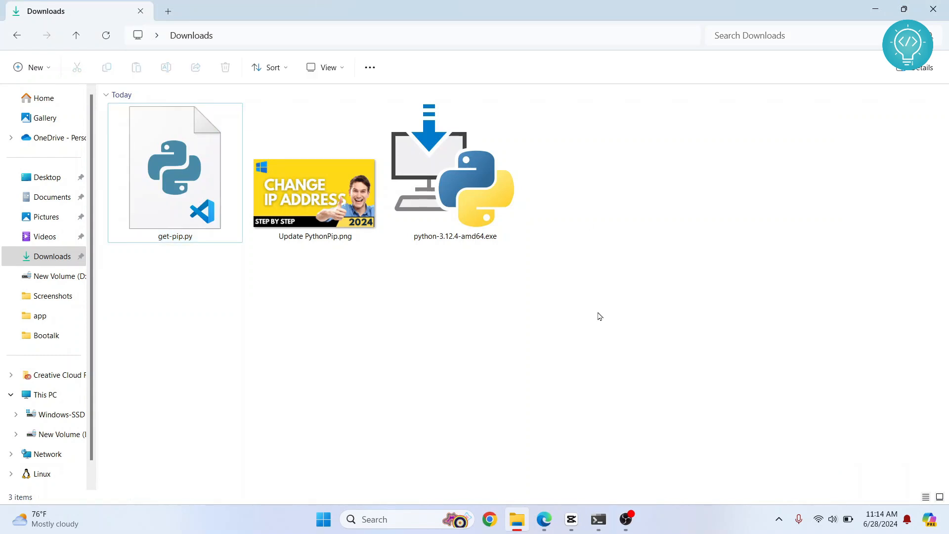
{"action": "left_click", "coordinate": [597, 519]}
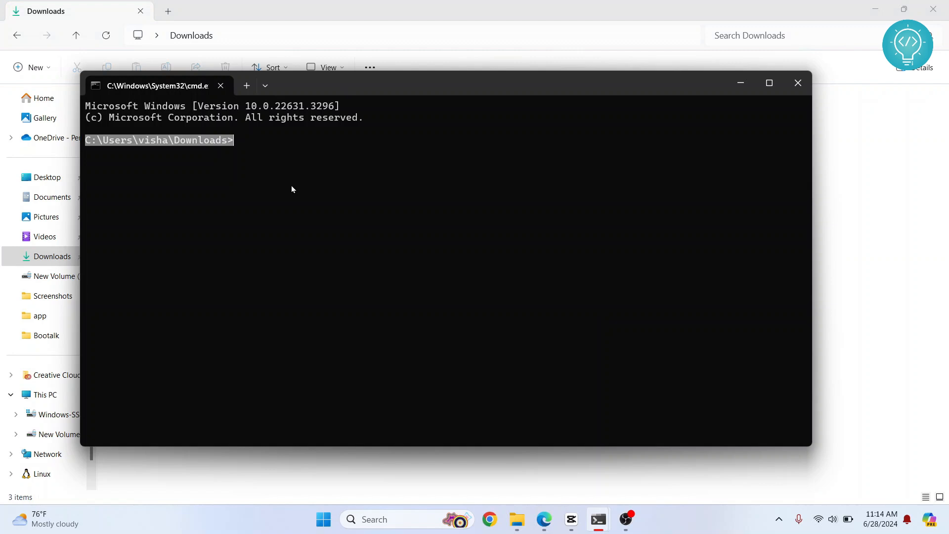
{"action": "type", "text": "python"}
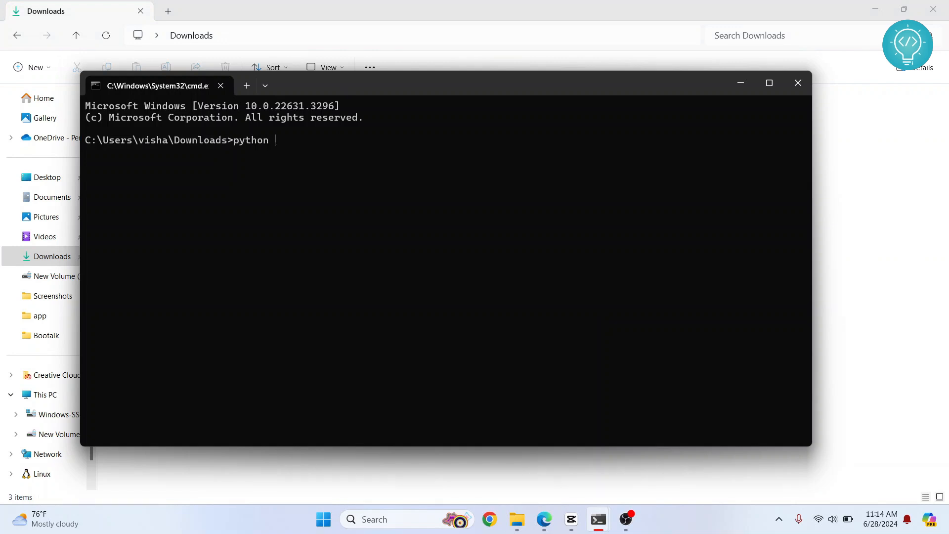
{"action": "type", "text": "get"}
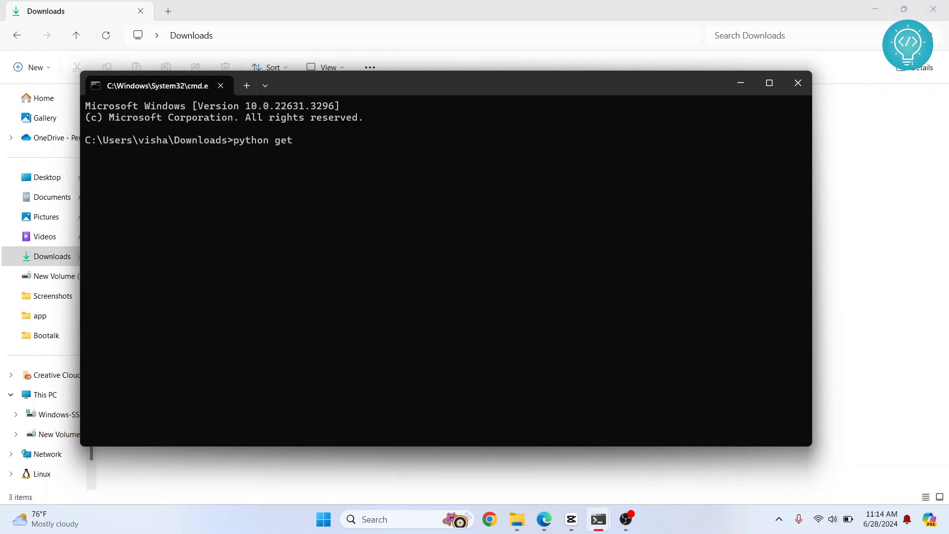
{"action": "type", "text": "-pip.py"}
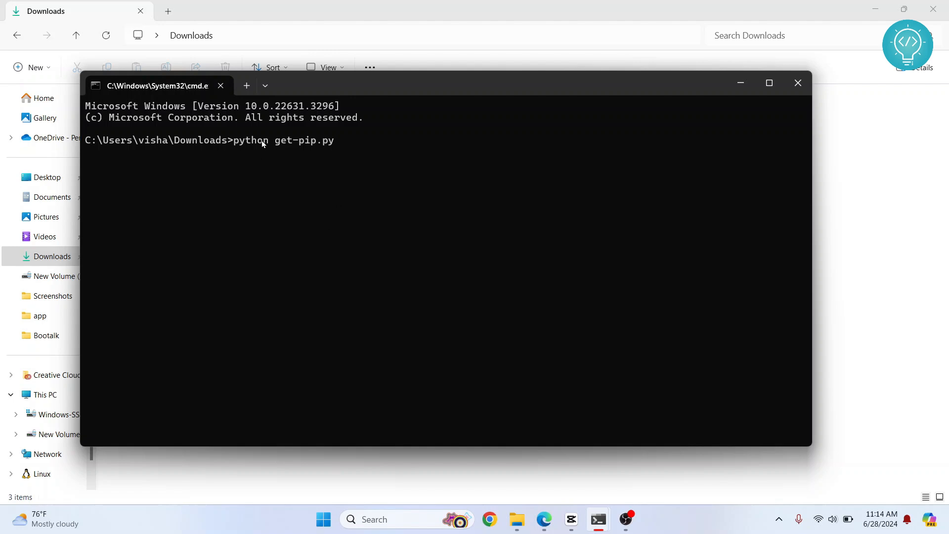
{"action": "mouse_move", "coordinate": [235, 149]}
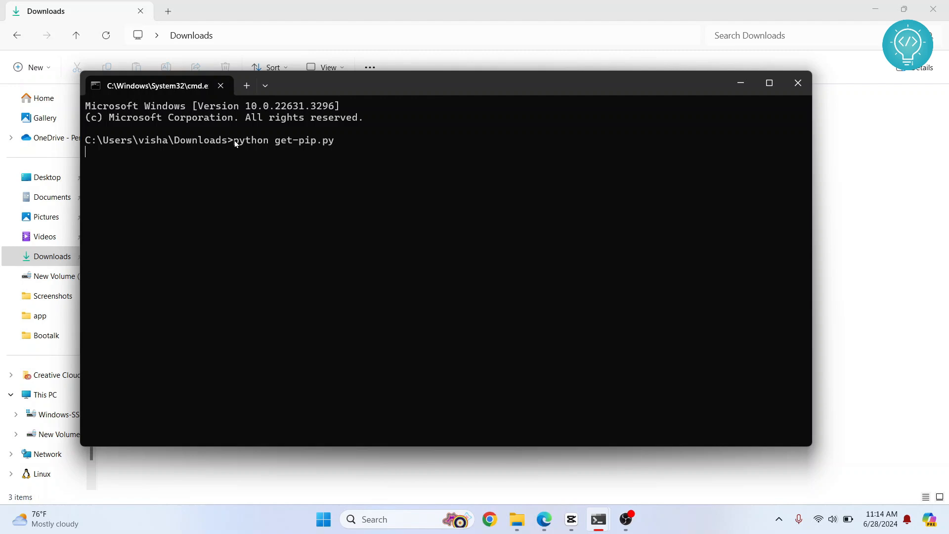
{"action": "mouse_move", "coordinate": [269, 149]}
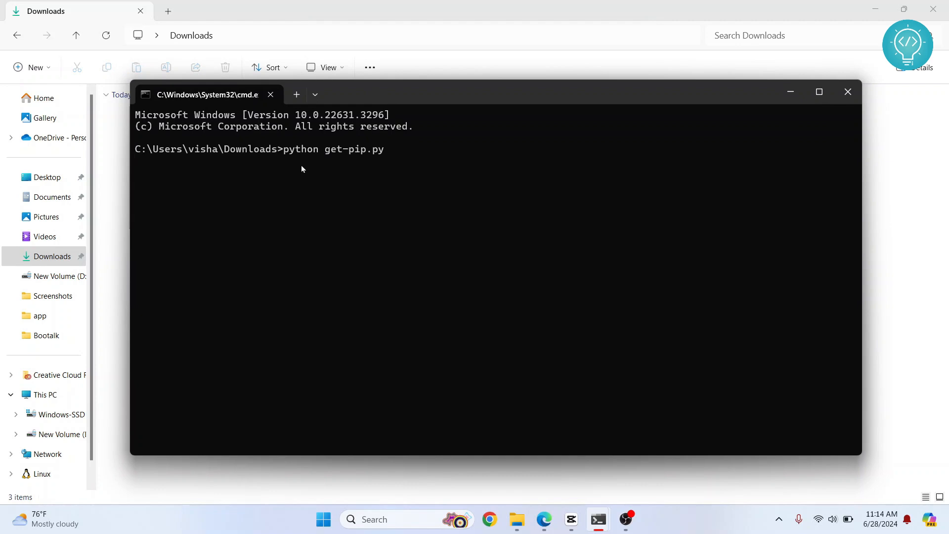
{"action": "mouse_move", "coordinate": [377, 157]}
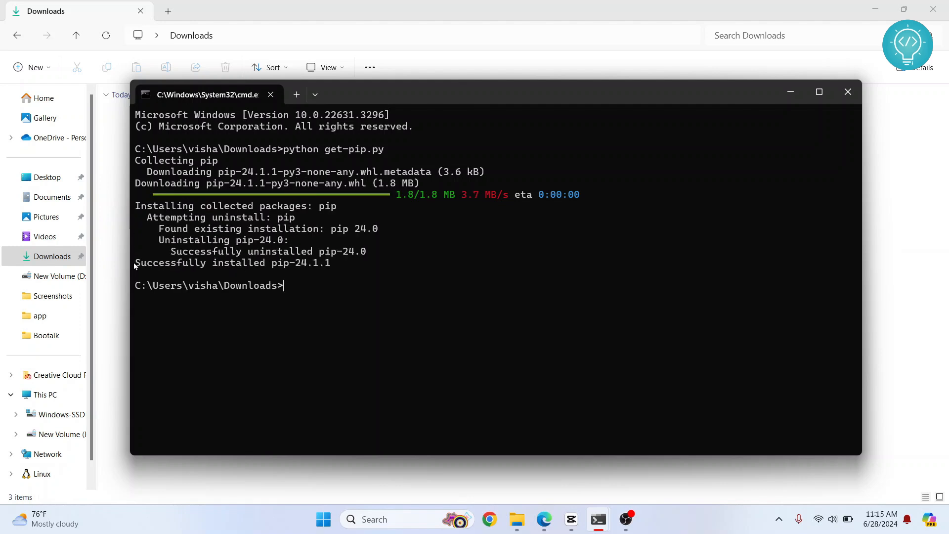
{"action": "mouse_move", "coordinate": [319, 297]}
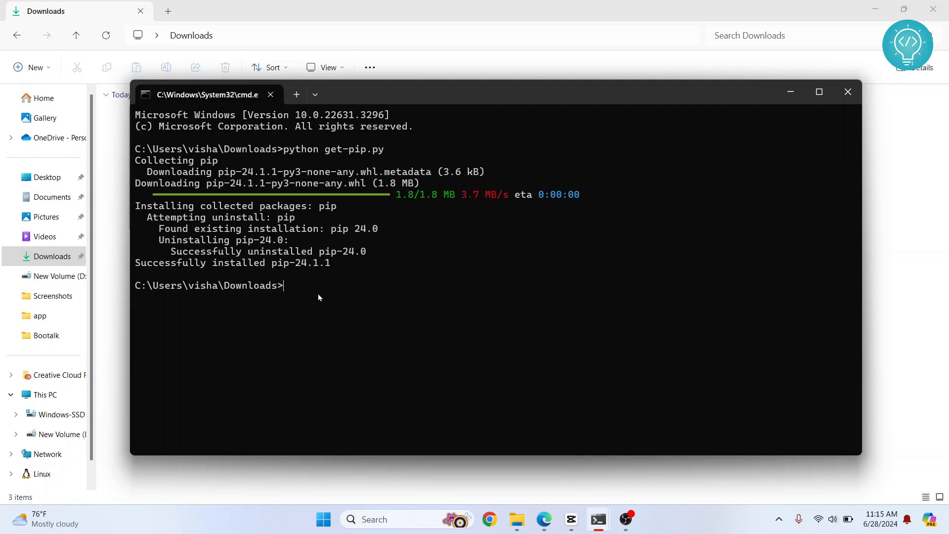
Step: Run 'python -m pip --version' to verify pip 24.1.1 for Python 3.12
{"action": "type", "text": "pyth"}
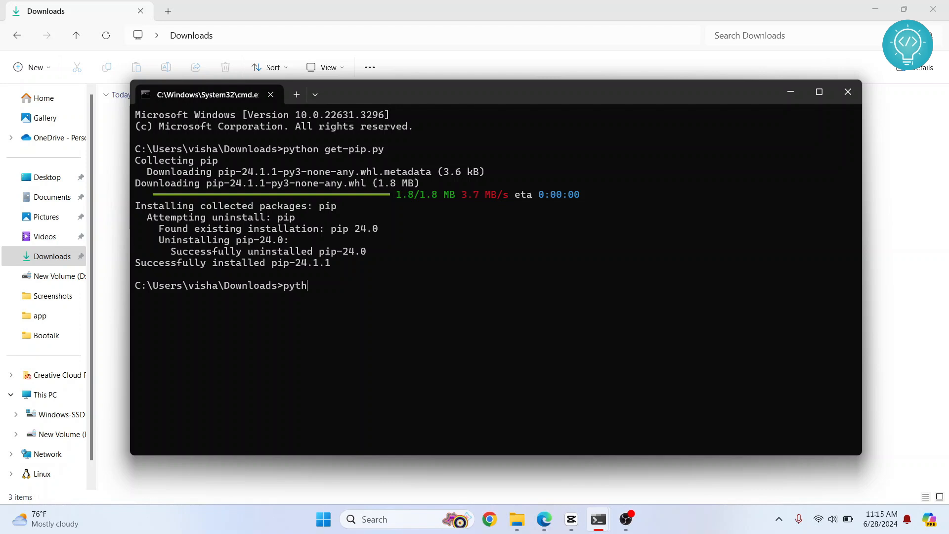
{"action": "type", "text": "on -m pip"}
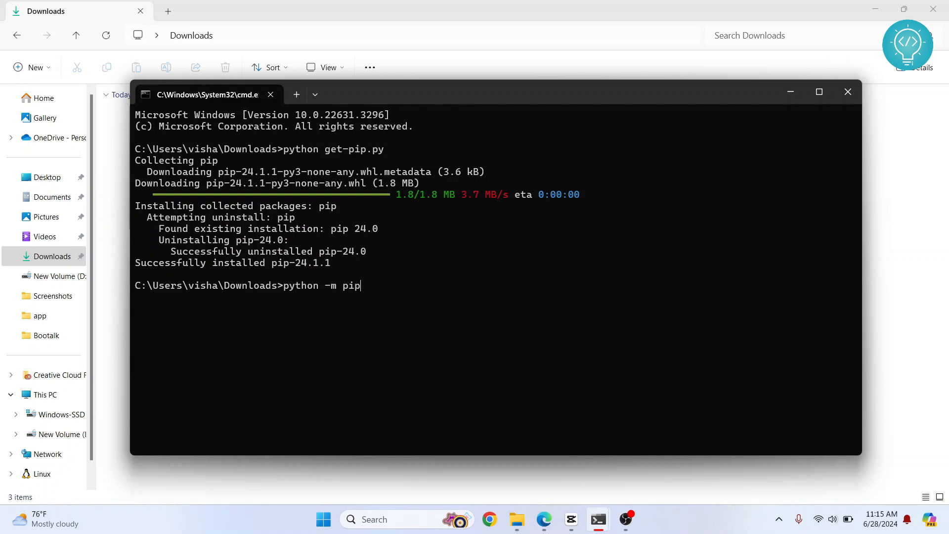
{"action": "type", "text": "--version"}
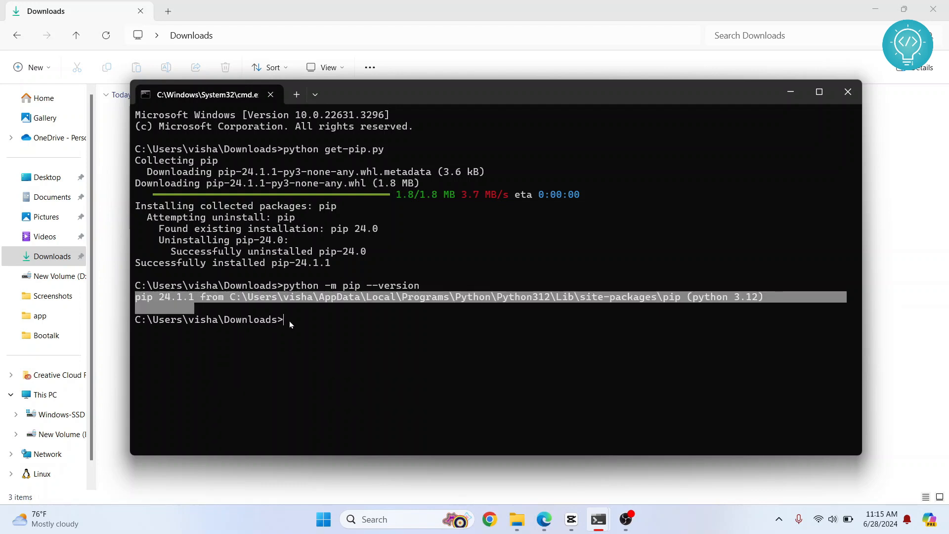
Step: Run 'pip install numpy' in Command Prompt
{"action": "type", "text": "pip"}
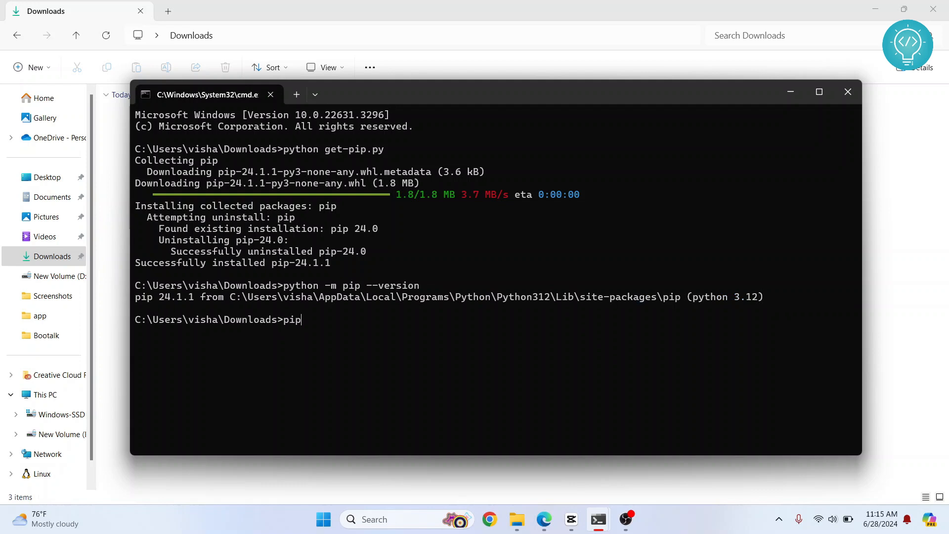
{"action": "type", "text": "install"}
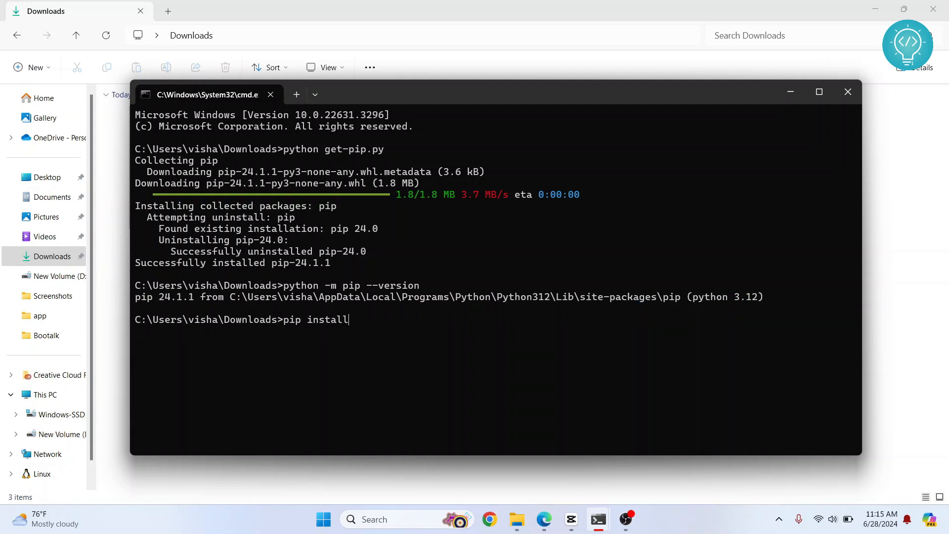
{"action": "type", "text": "numpy"}
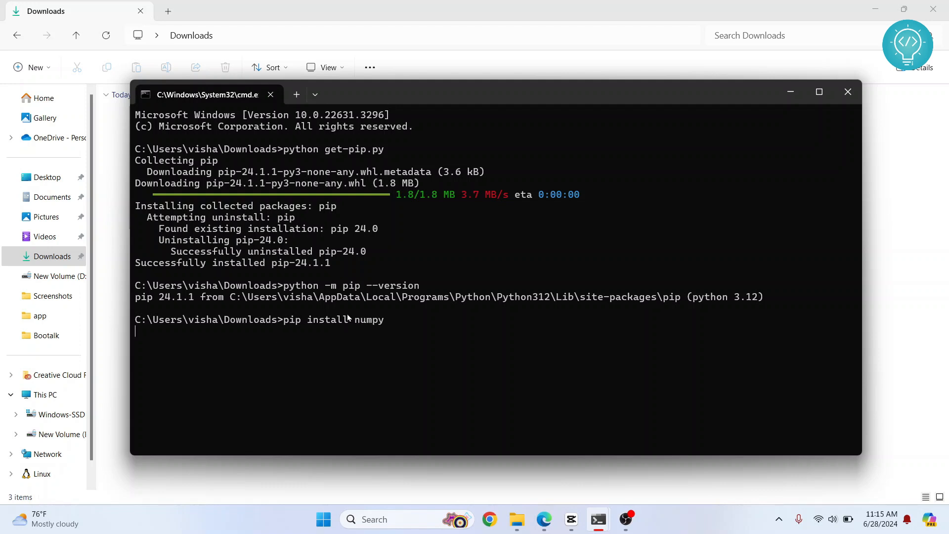
{"action": "mouse_move", "coordinate": [386, 326]}
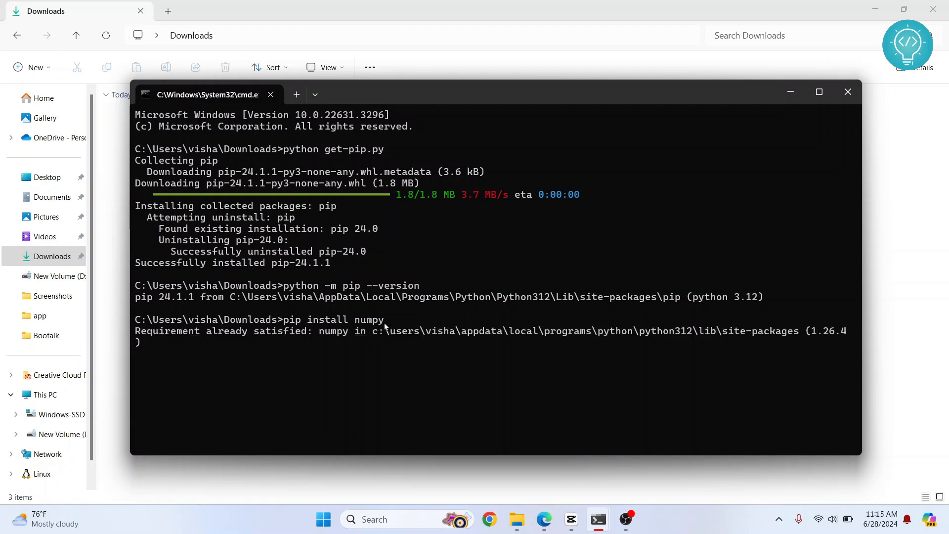
{"action": "mouse_move", "coordinate": [358, 268]}
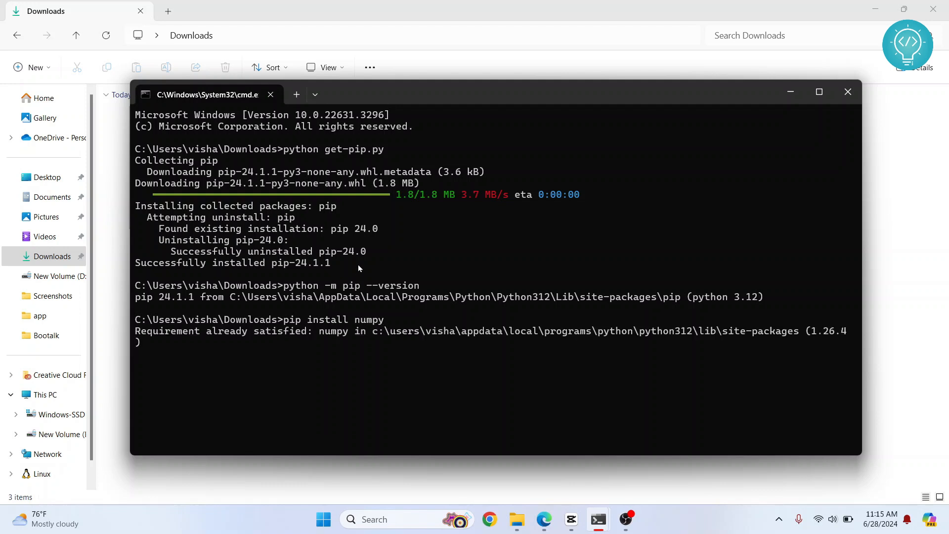